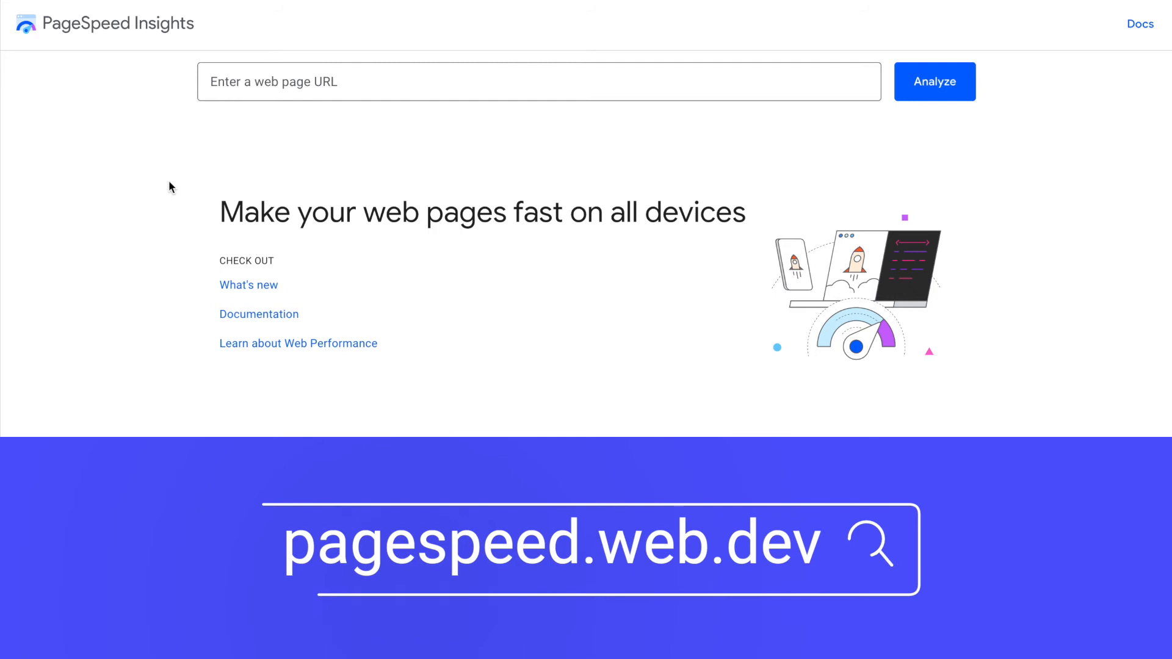
{"action": "left_click", "coordinate": [539, 81]}
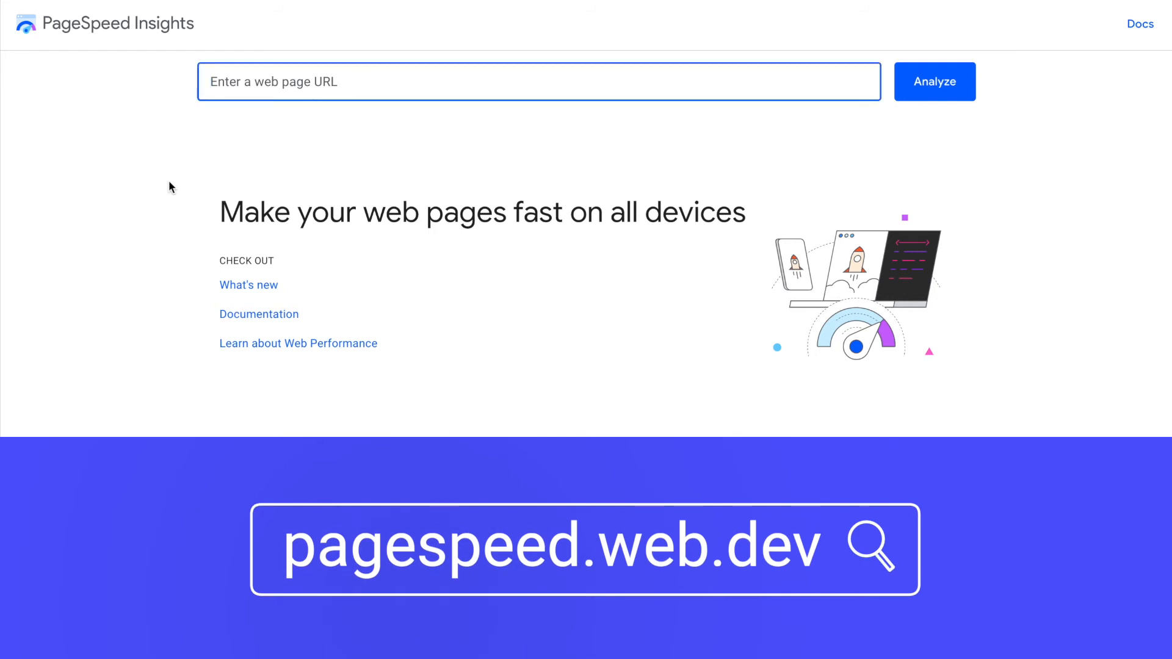
{"action": "type", "text": "worksmart"}
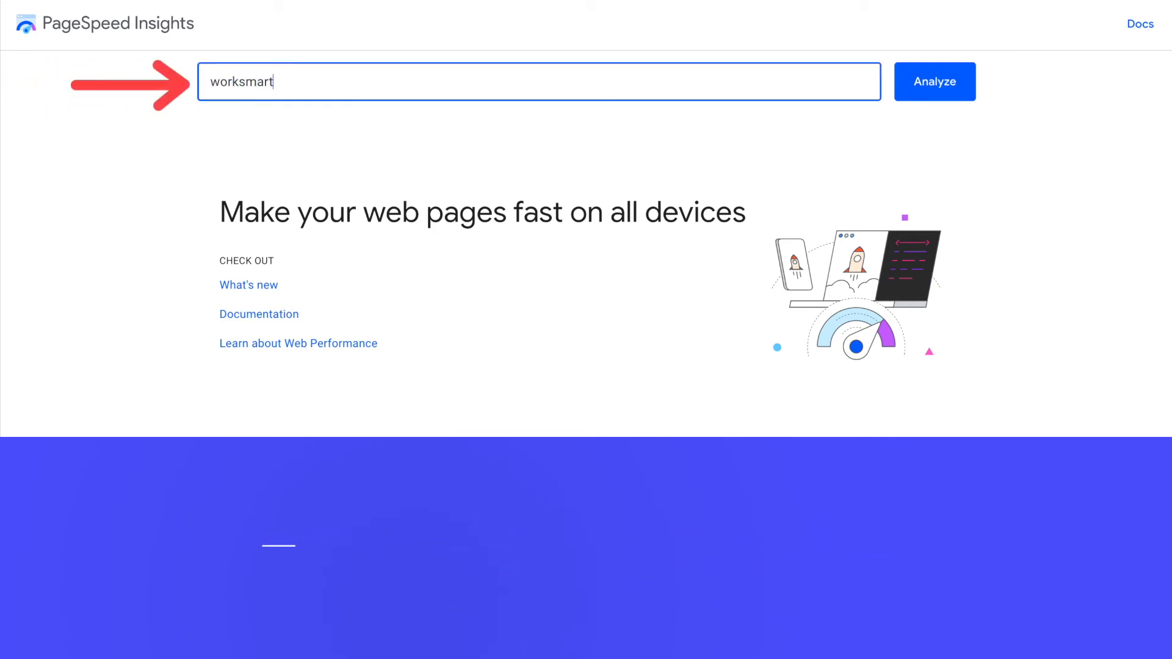
{"action": "left_click", "coordinate": [933, 81]}
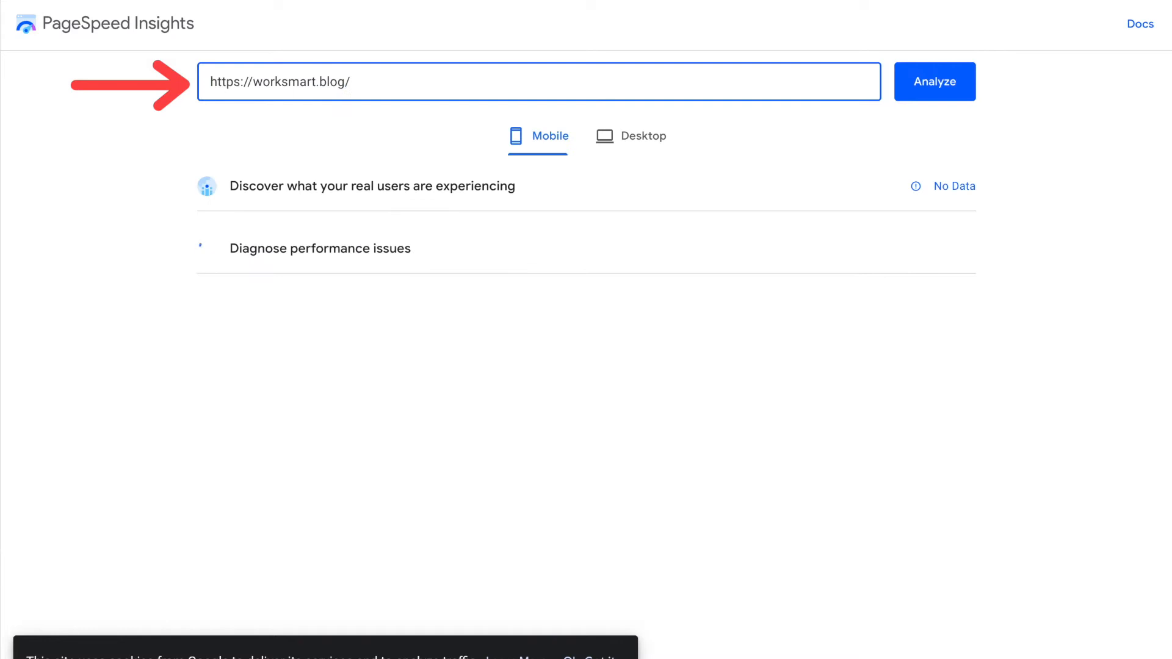
{"action": "left_click", "coordinate": [934, 80]}
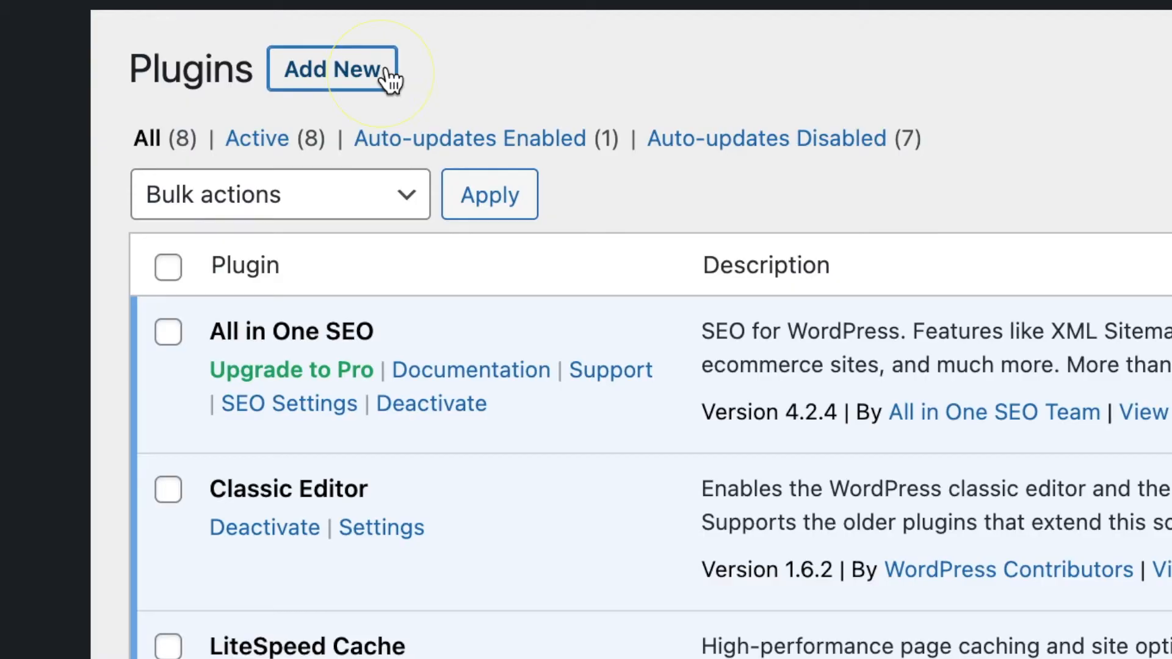
Search Add New for '10web booster', then install and activate the 10Web Booster plugin.
{"action": "left_click", "coordinate": [333, 69]}
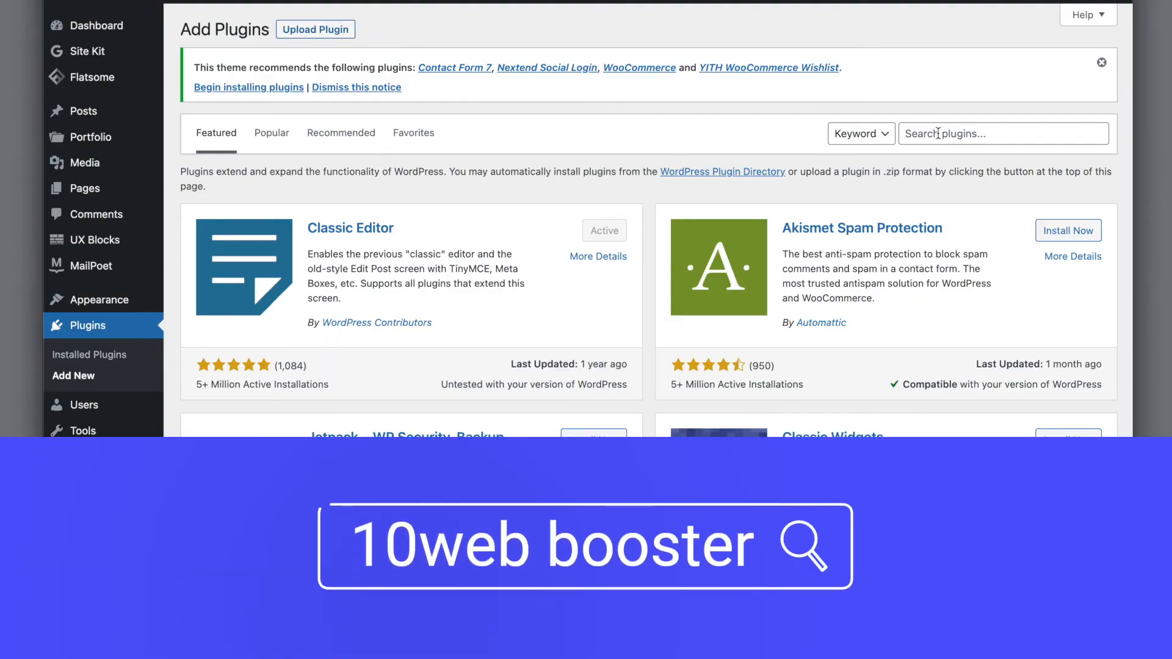
{"action": "type", "text": "10web booster"}
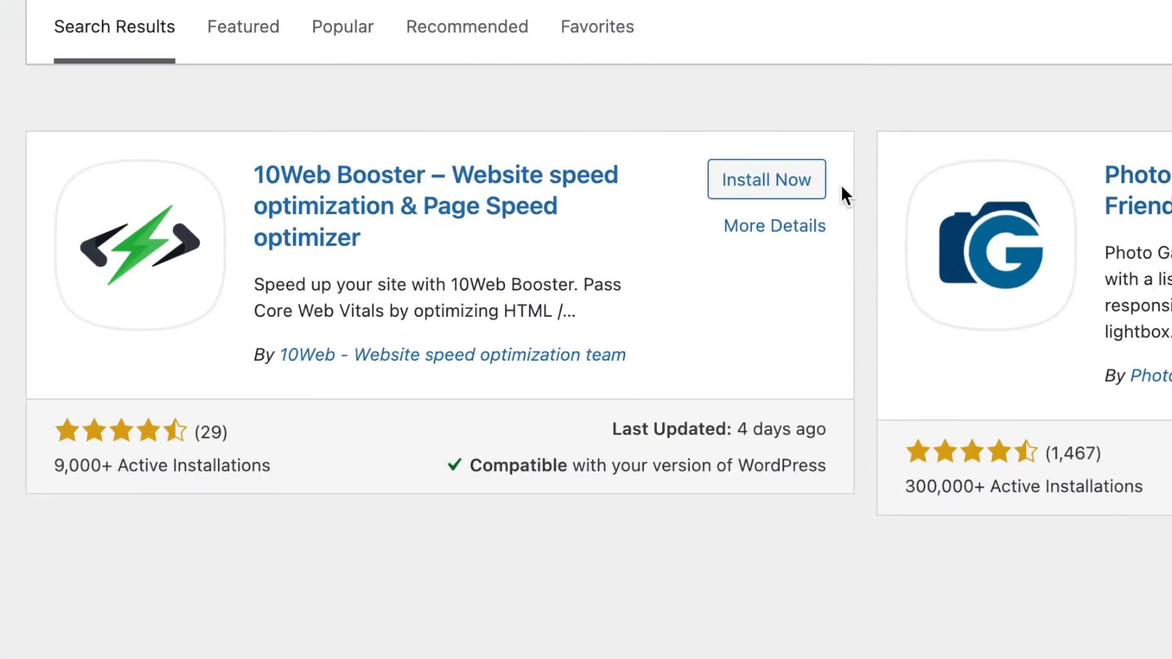
{"action": "left_click", "coordinate": [766, 179]}
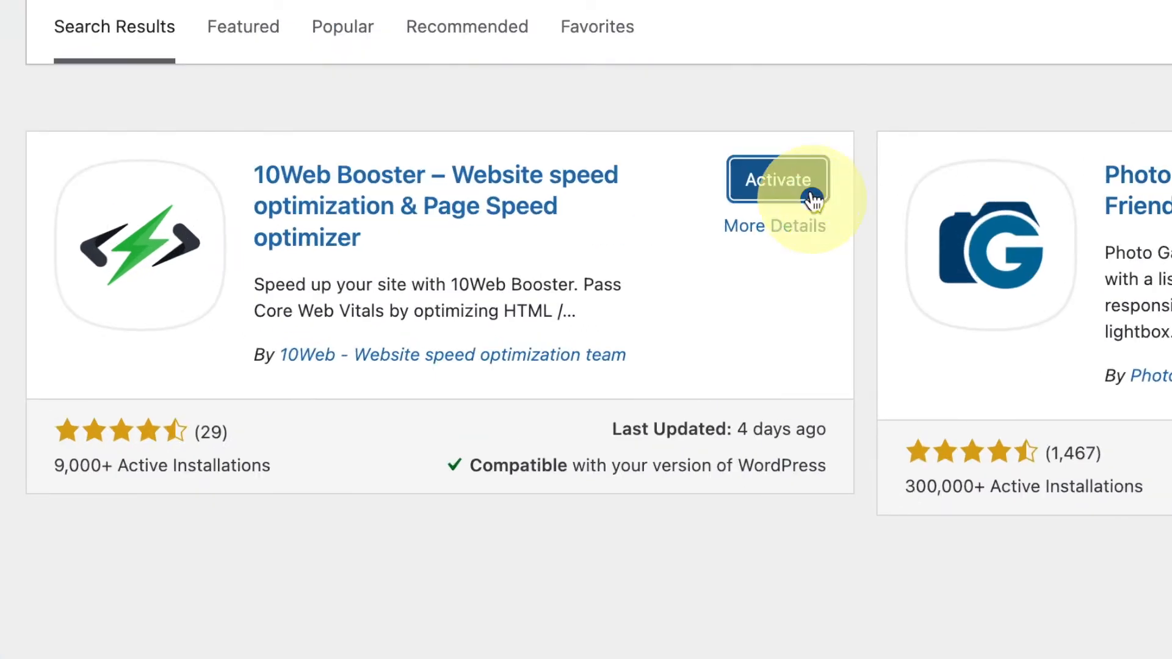
{"action": "left_click", "coordinate": [777, 179]}
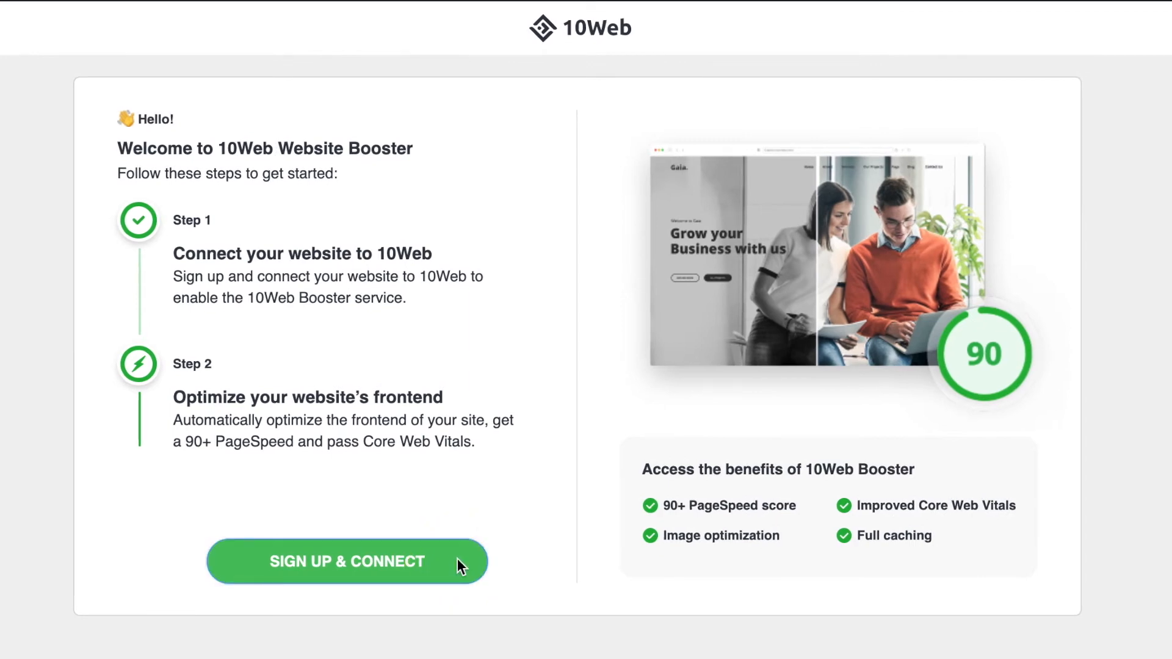
Start SIGN UP & CONNECT to link the site to a 10Web account.
{"action": "left_click", "coordinate": [346, 561]}
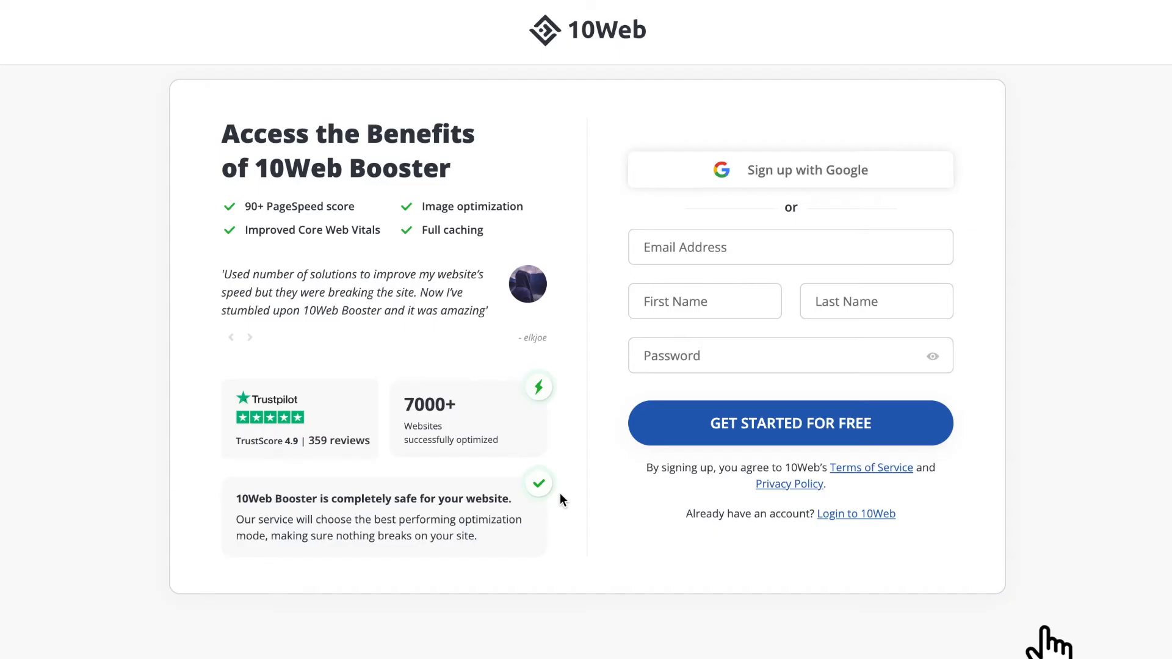
{"action": "left_click", "coordinate": [789, 422]}
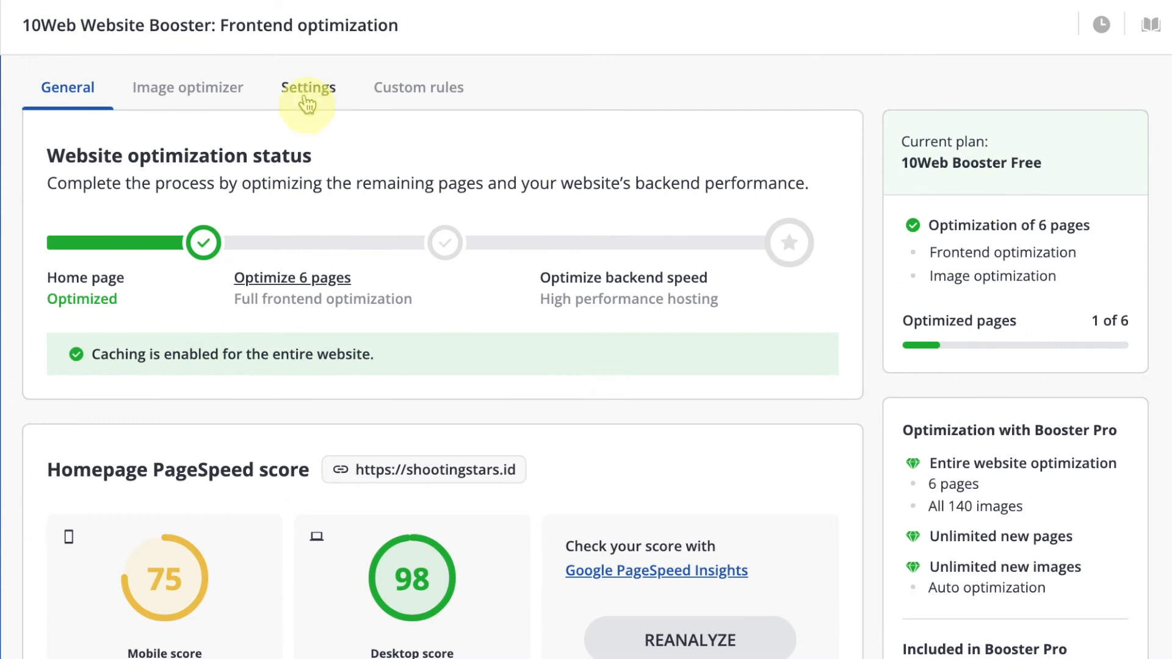
Reanalyze the homepage PageSpeed score in the General settings, reaching 98 mobile / 100 desktop.
{"action": "left_click", "coordinate": [307, 87]}
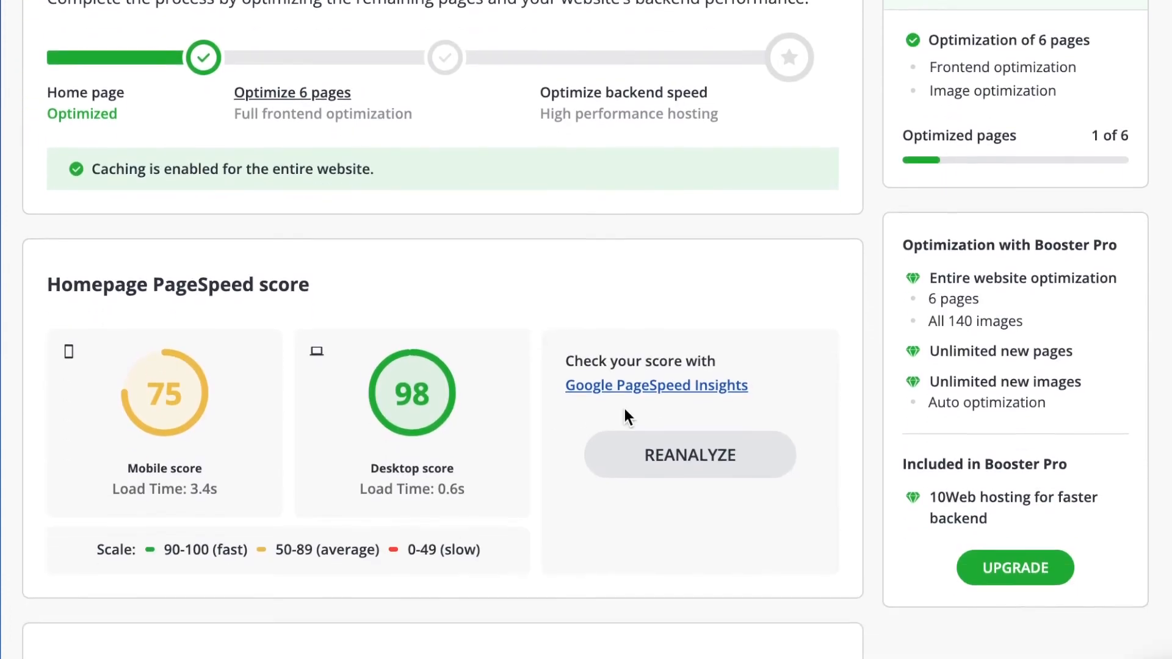
{"action": "left_click", "coordinate": [689, 454]}
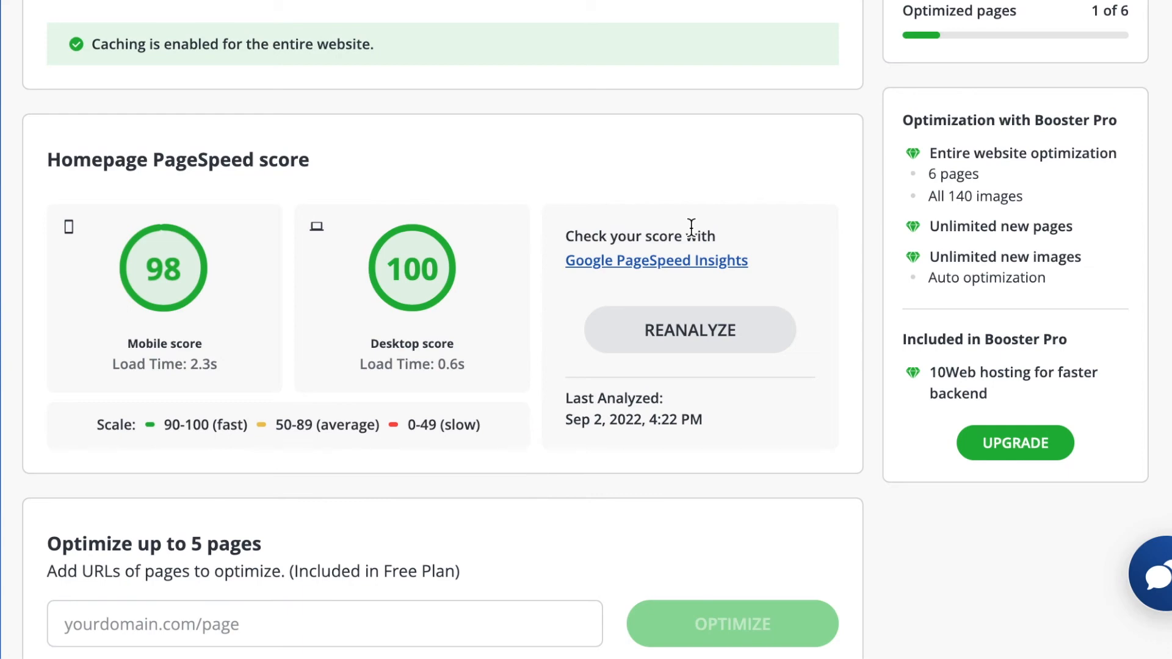
{"action": "left_click", "coordinate": [1015, 442]}
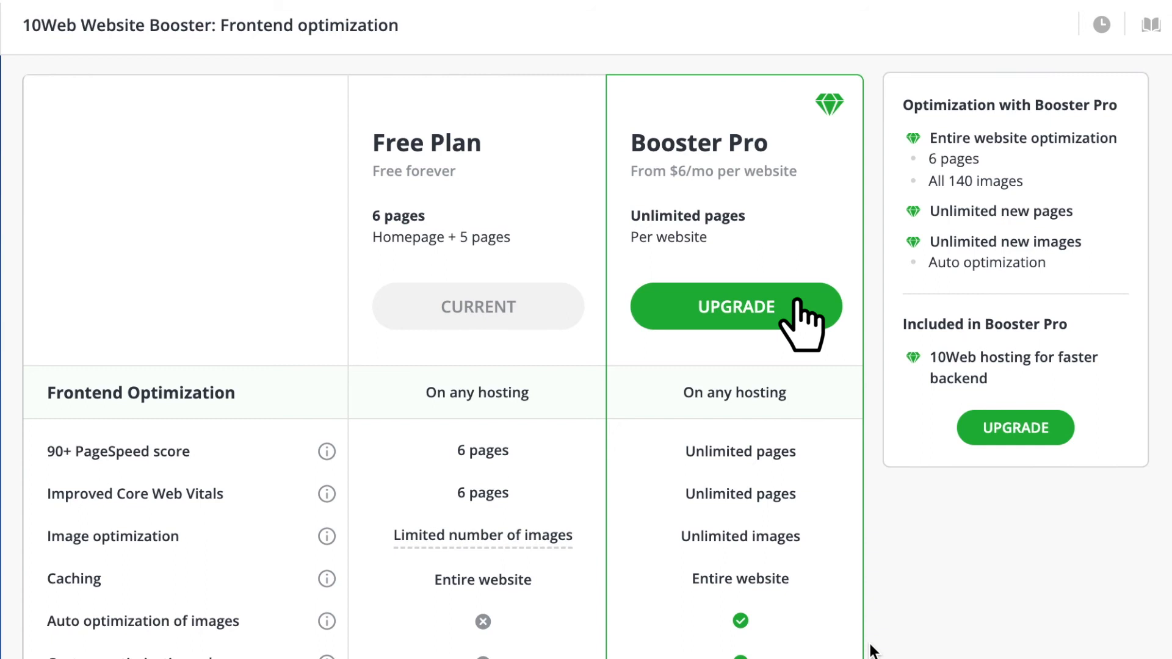
Choose Upgrade on Booster Pro from the Free versus Pro plan comparison.
{"action": "left_click", "coordinate": [735, 306]}
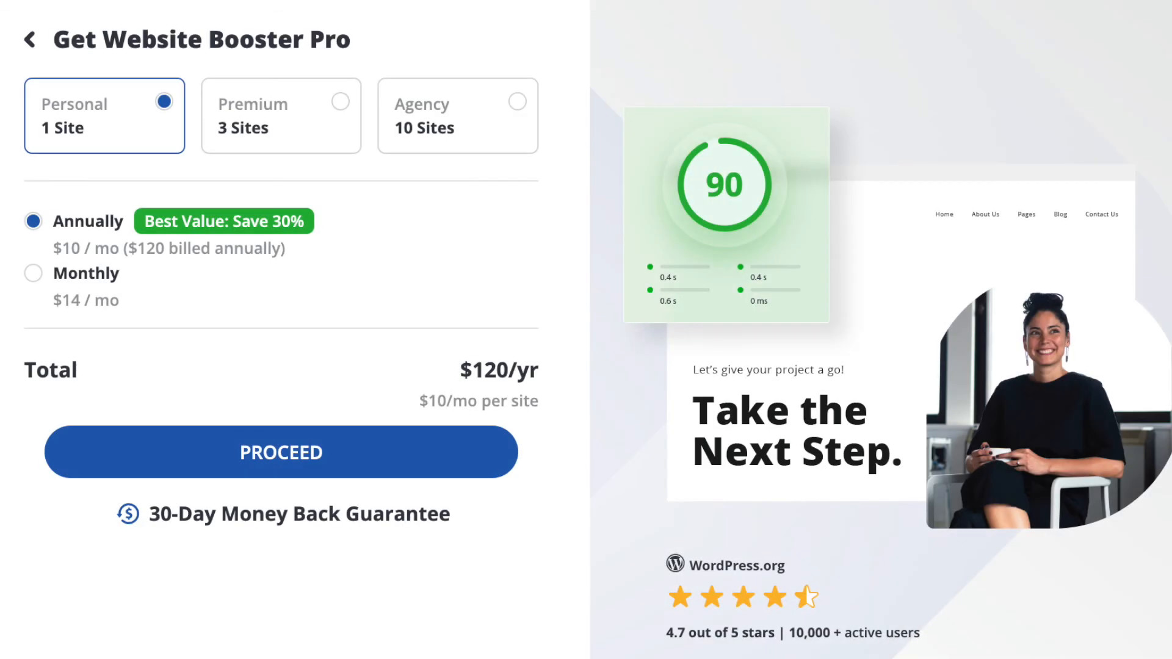
View the Website Booster Pro checkout with the Personal 1-site annual plan at $120/yr.
{"action": "left_click", "coordinate": [280, 452]}
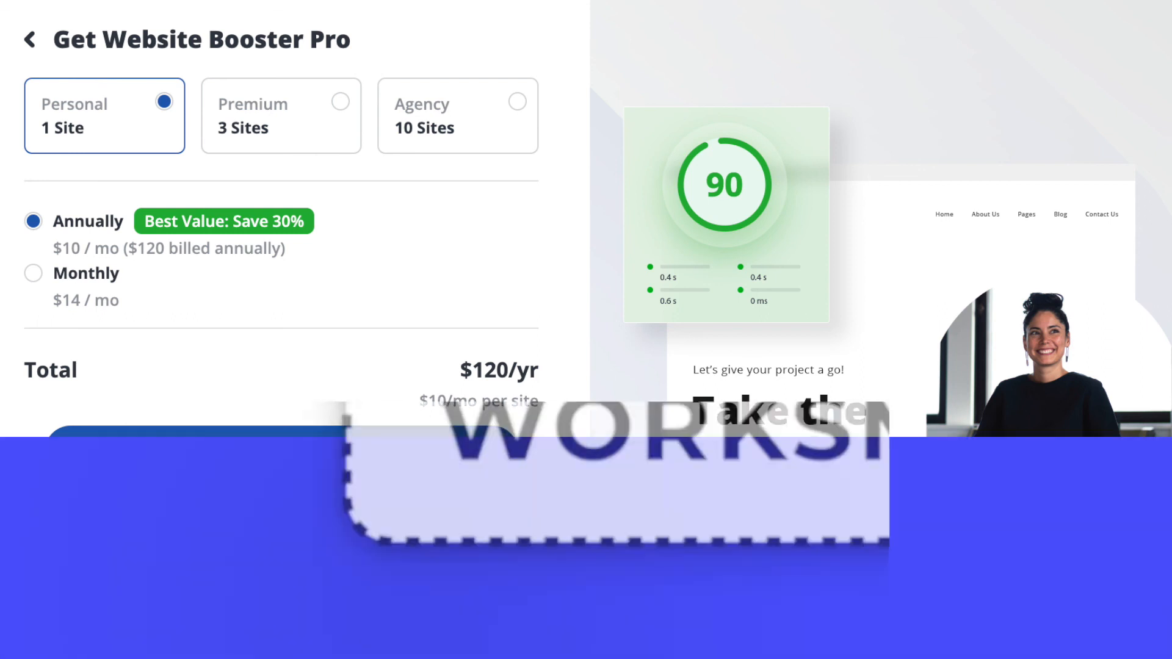